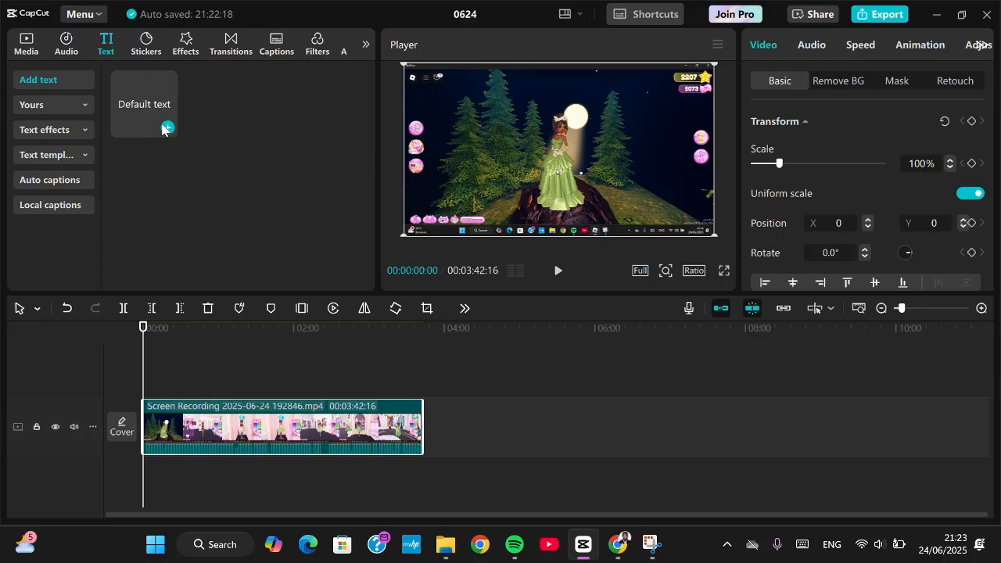
# - Add a Default text clip to the timeline above the screen recording
pyautogui.click(167, 127)
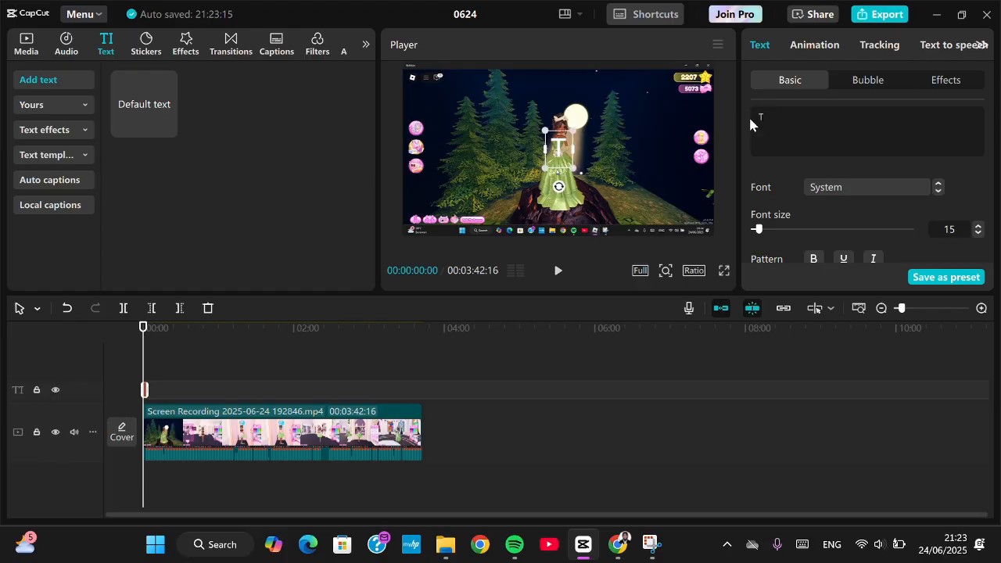
# - Enter 'Text duration' as the text clip's content
pyautogui.write('Text duration')
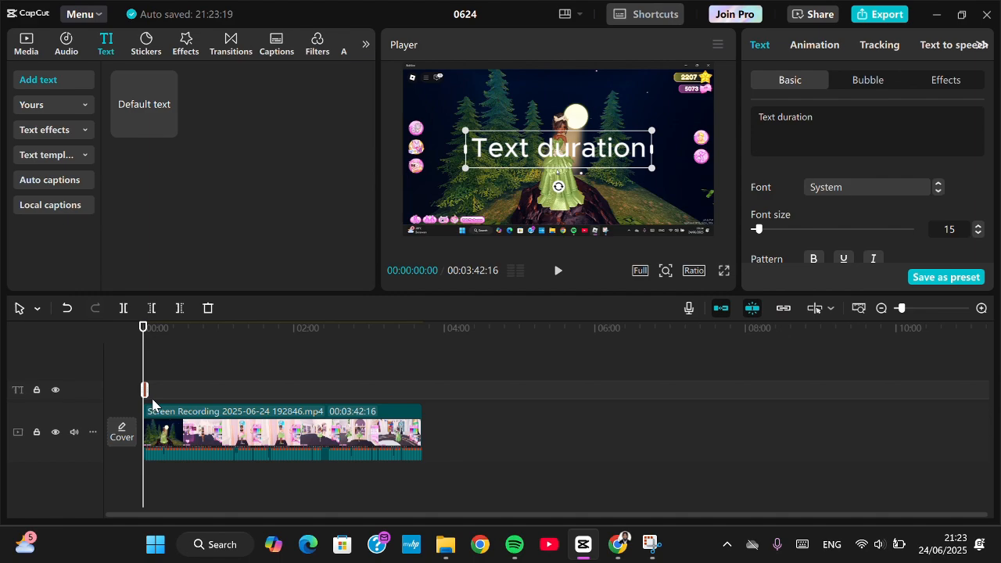
pyautogui.moveTo(154, 388)
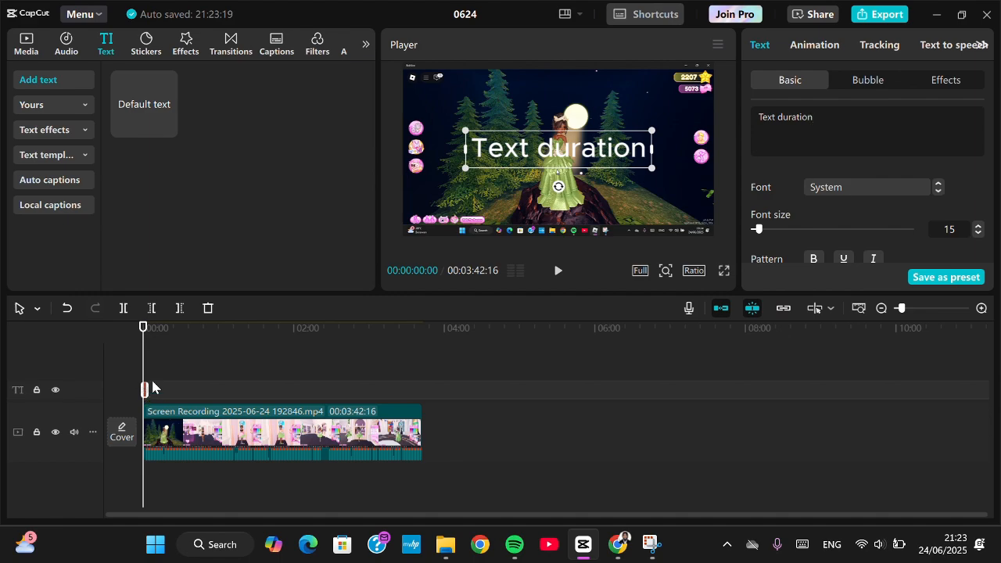
pyautogui.moveTo(156, 391)
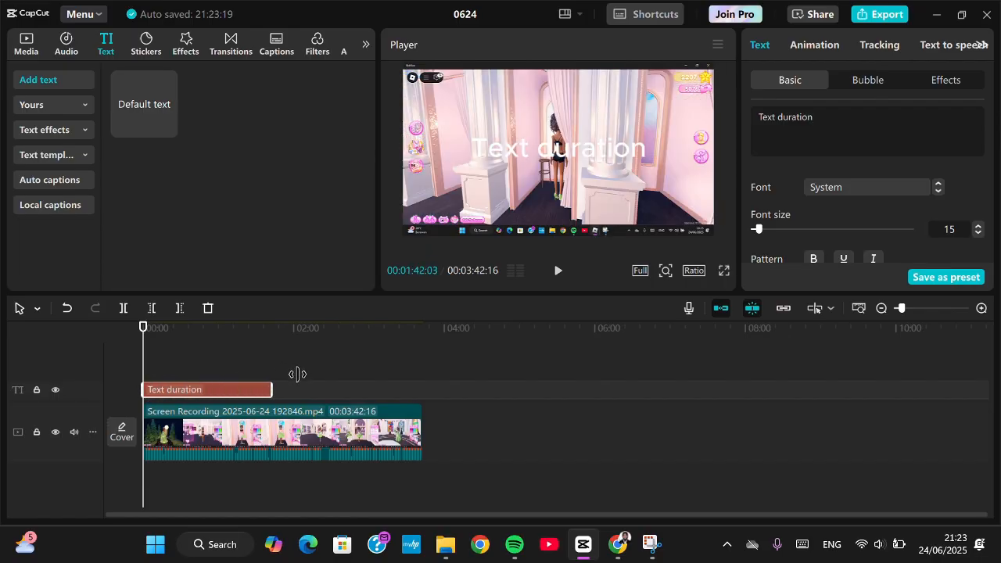
# - Stretch the Text duration clip past the video's end, making the project about 5:03
pyautogui.moveTo(296, 390); pyautogui.dragTo(415, 390)
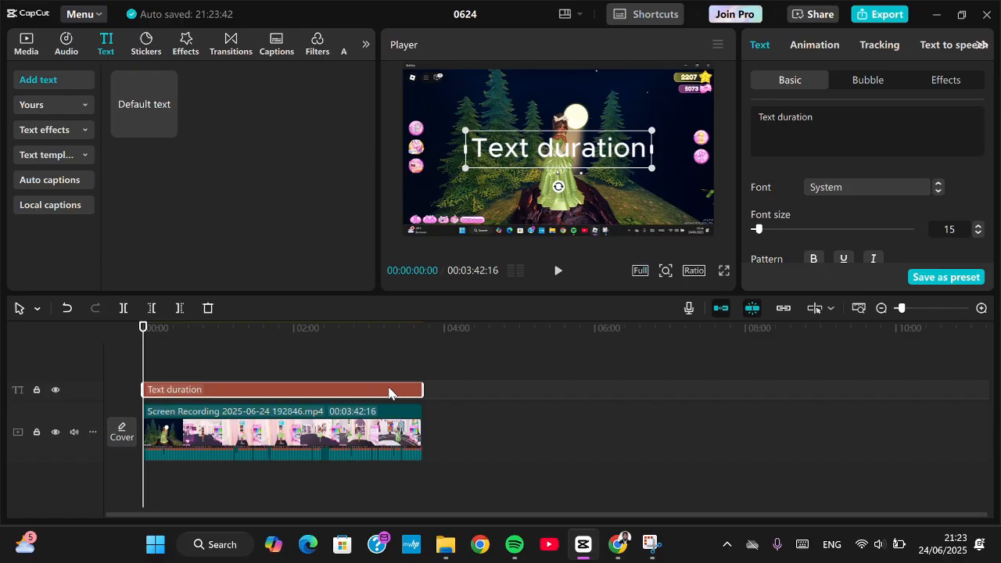
pyautogui.moveTo(485, 196)
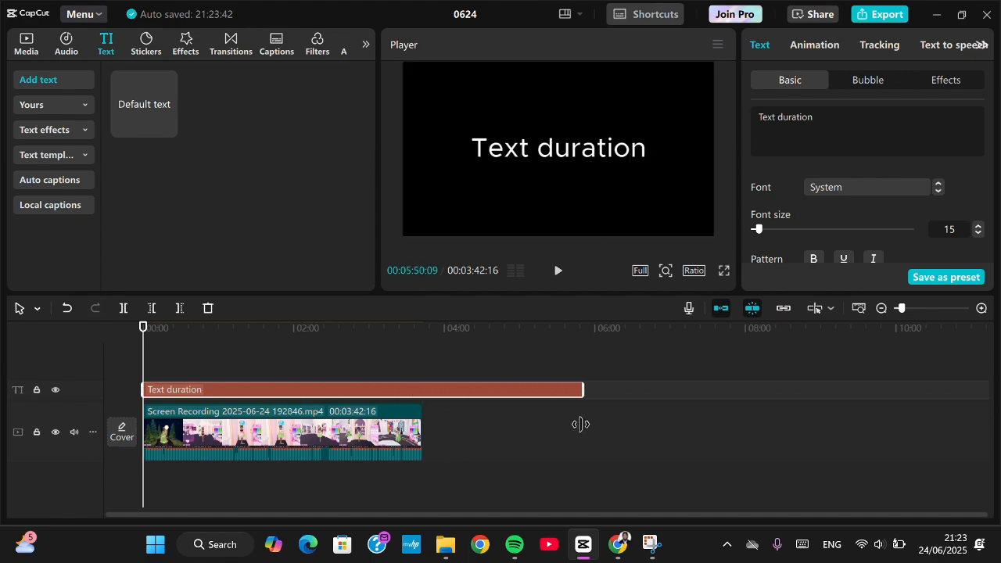
pyautogui.moveTo(582, 389); pyautogui.dragTo(458, 390)
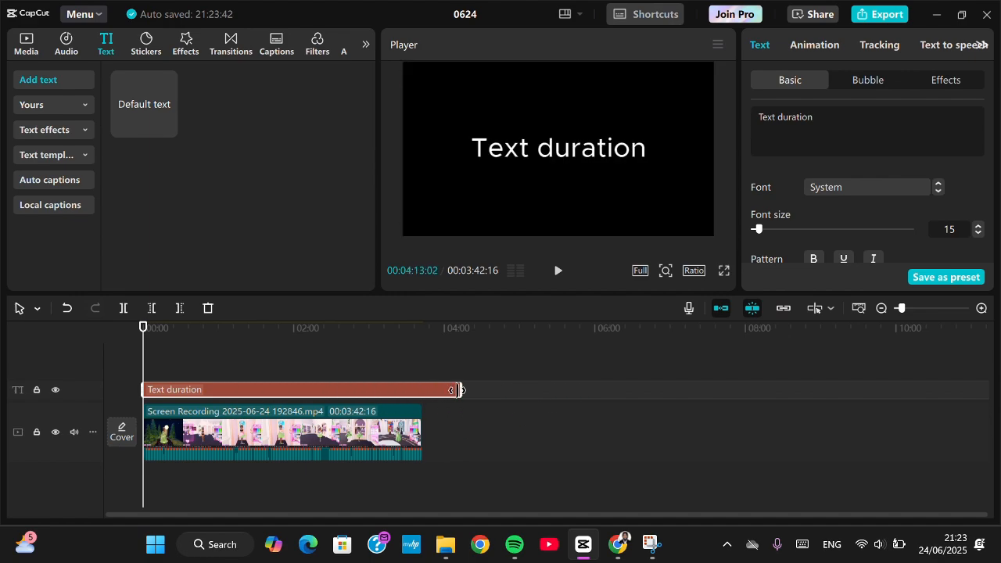
pyautogui.moveTo(458, 390); pyautogui.dragTo(524, 390)
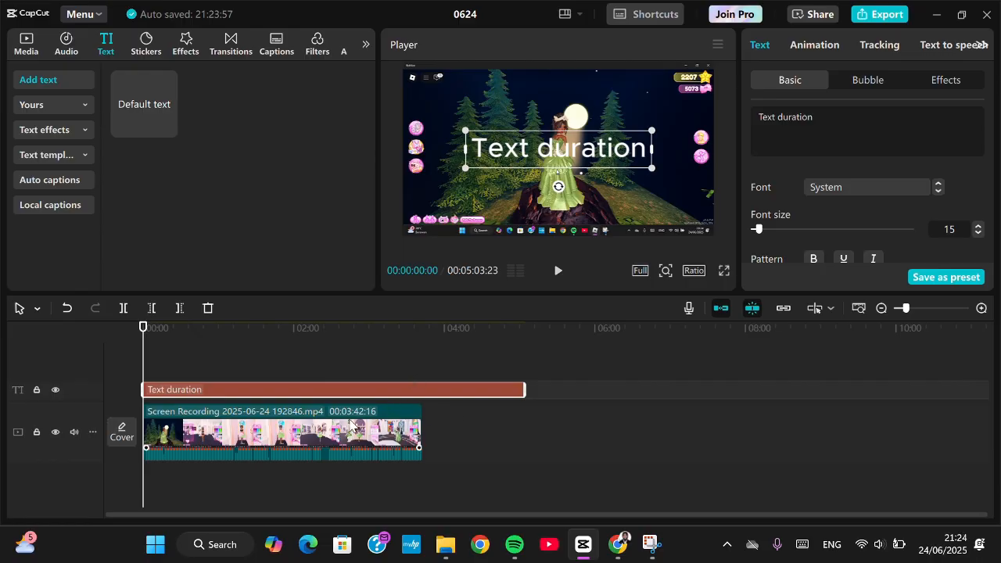
# - Place the playhead at the recording's end (3:42) and select the Text duration clip
pyautogui.click(281, 434)
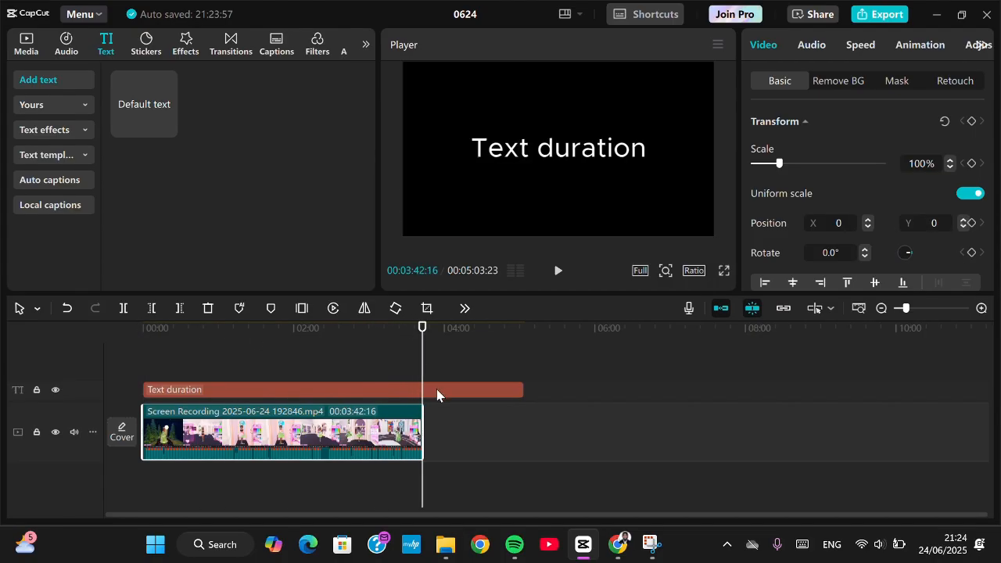
pyautogui.click(313, 390)
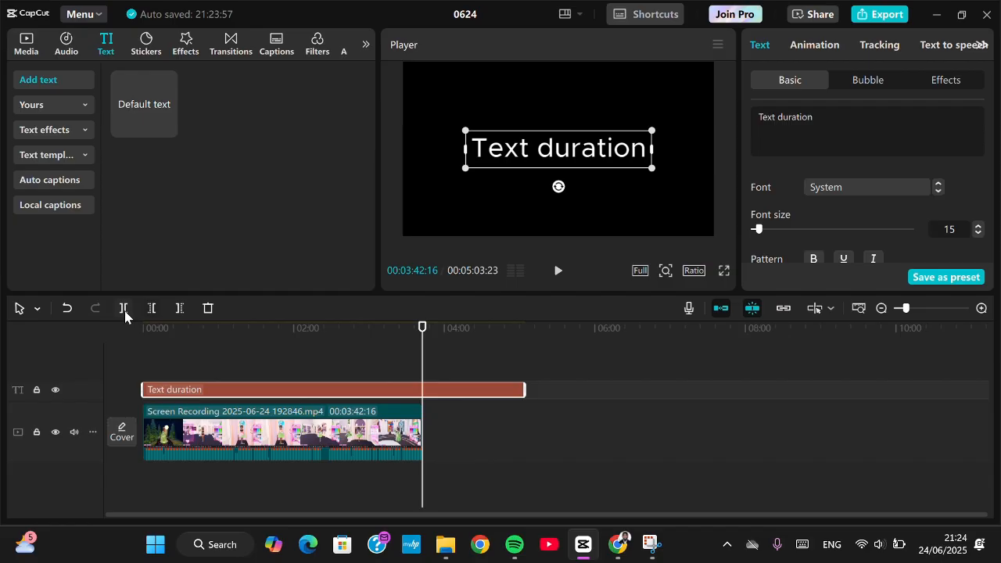
pyautogui.moveTo(123, 307)
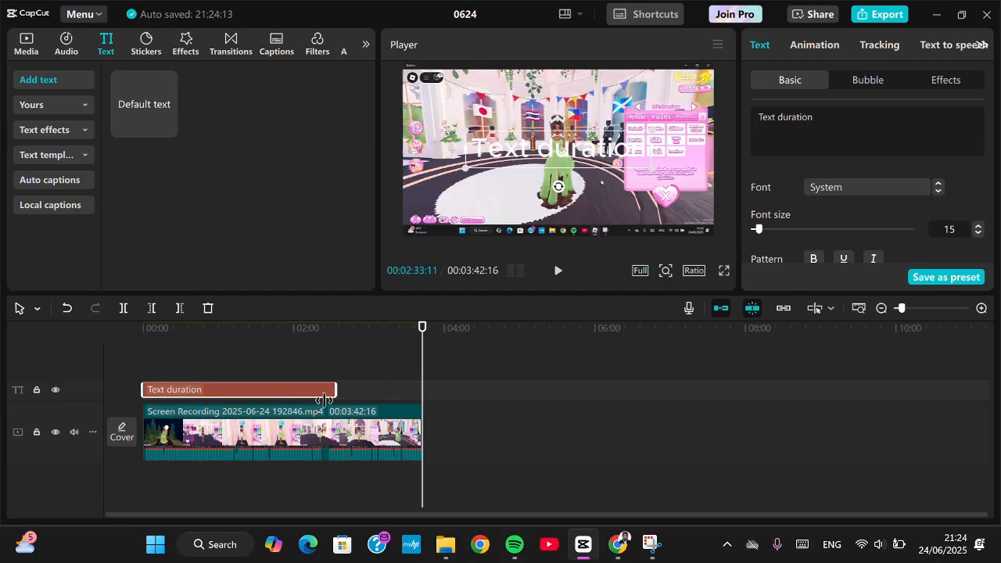
# - Trim the Text duration clip to snap to the video's end at 3:42:16
pyautogui.moveTo(326, 399); pyautogui.dragTo(428, 399)
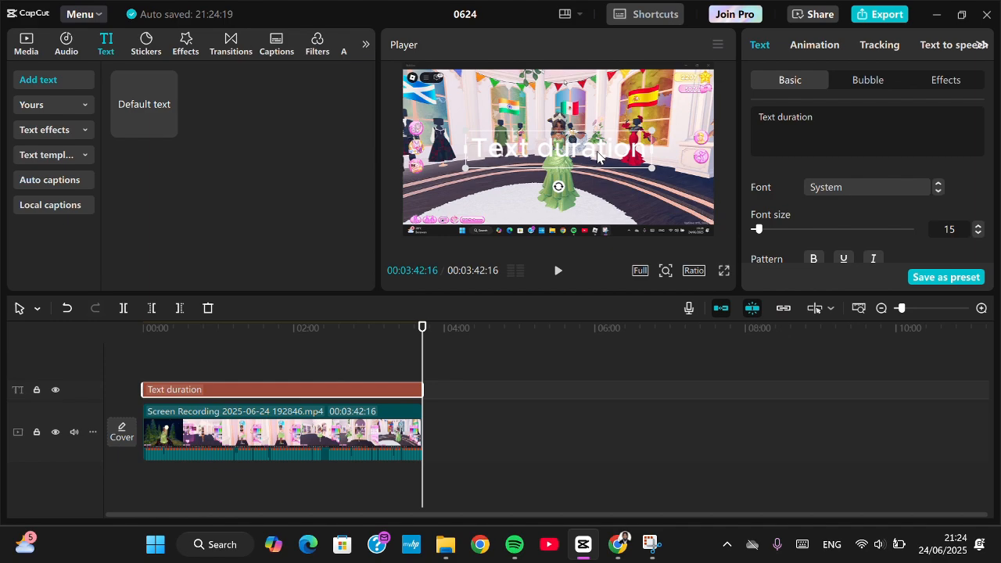
pyautogui.moveTo(455, 34)
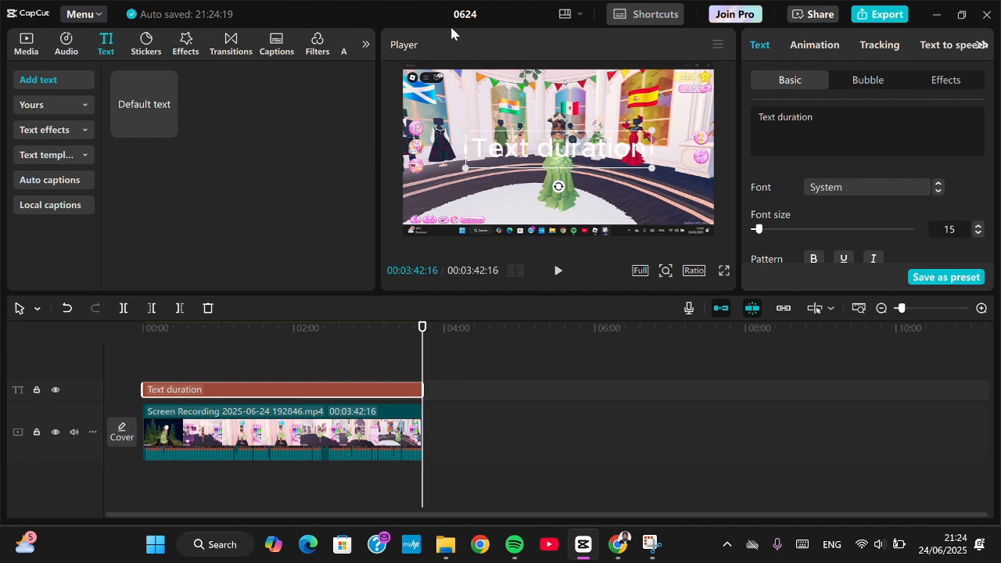